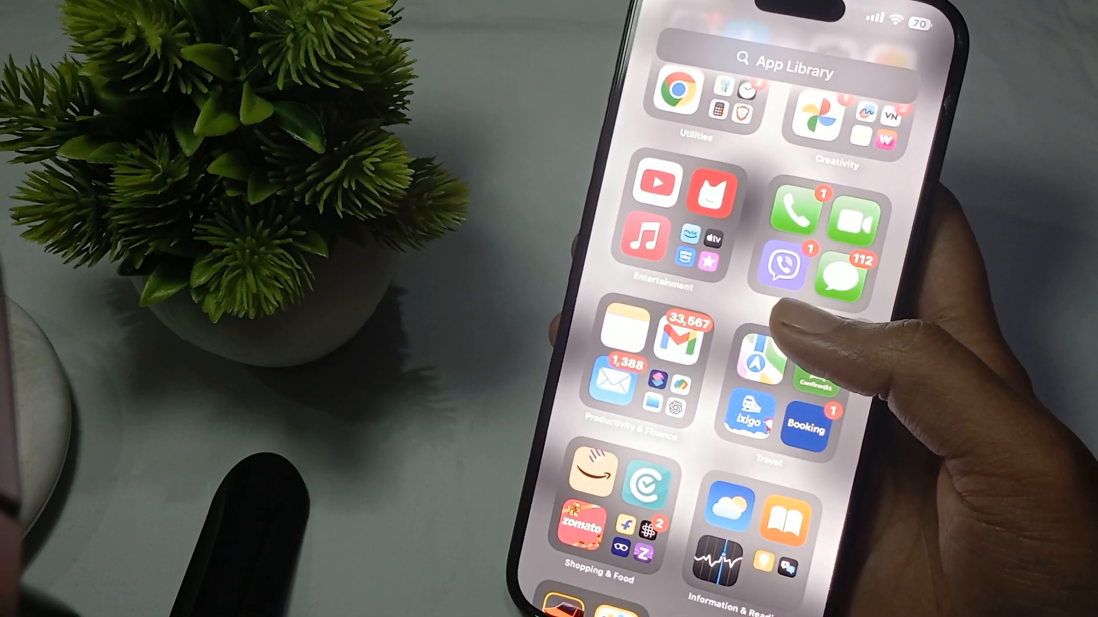
Step: Launch the Settings app from the App Library
click(777, 66)
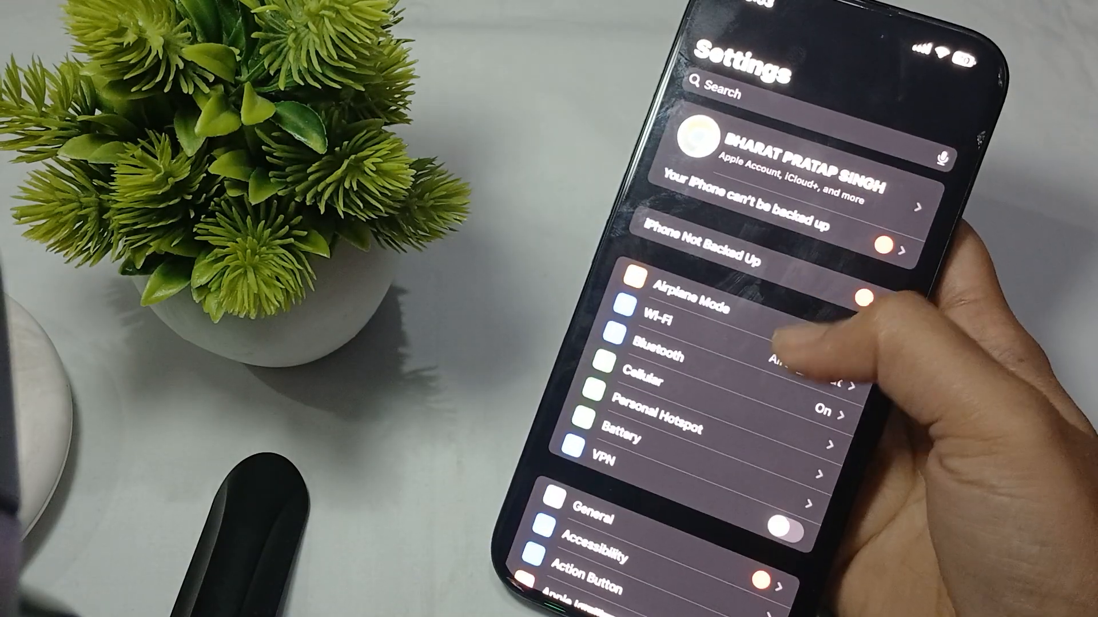
Step: Scroll to your name banner and enter the Apple Account page
scroll(down, 3)
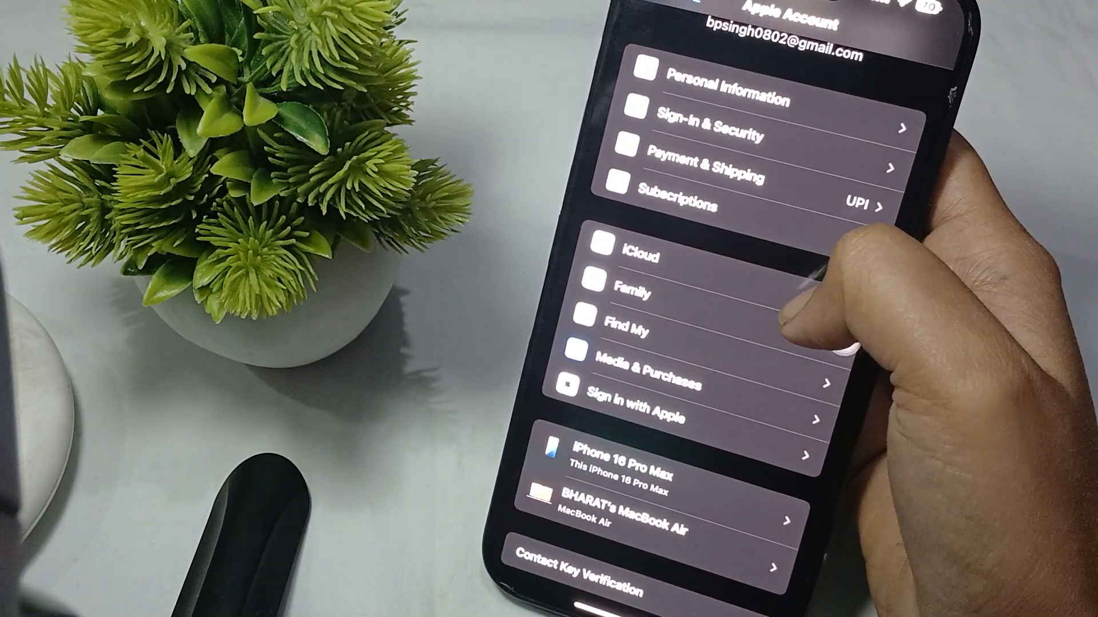
Step: Open iCloud settings and reach Manage Storage with per-app usage sizes
click(630, 253)
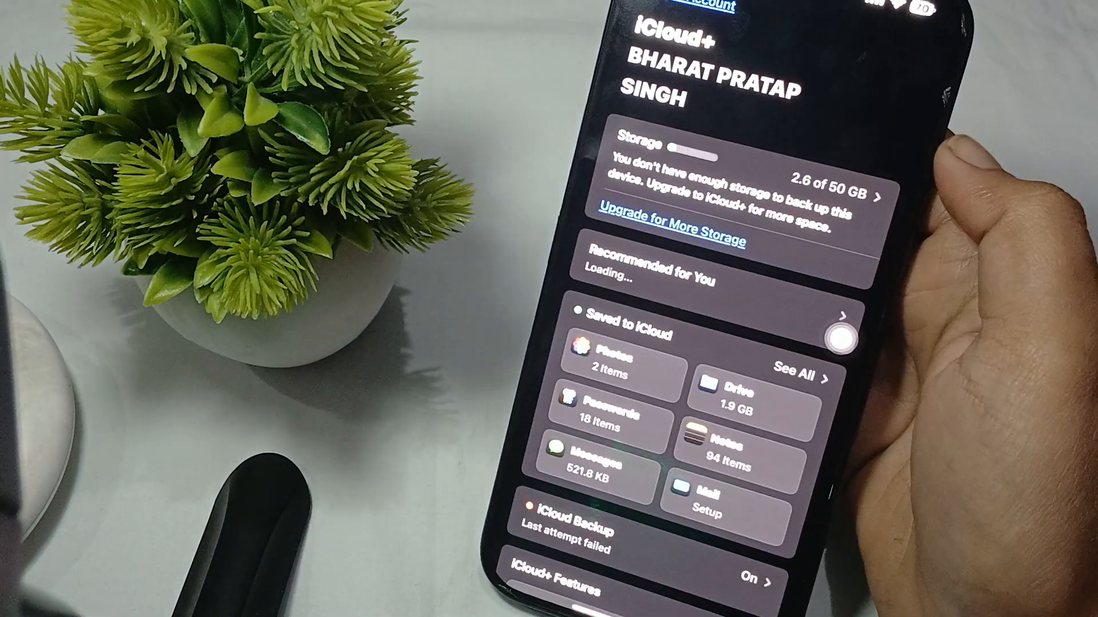
scroll(down, 3)
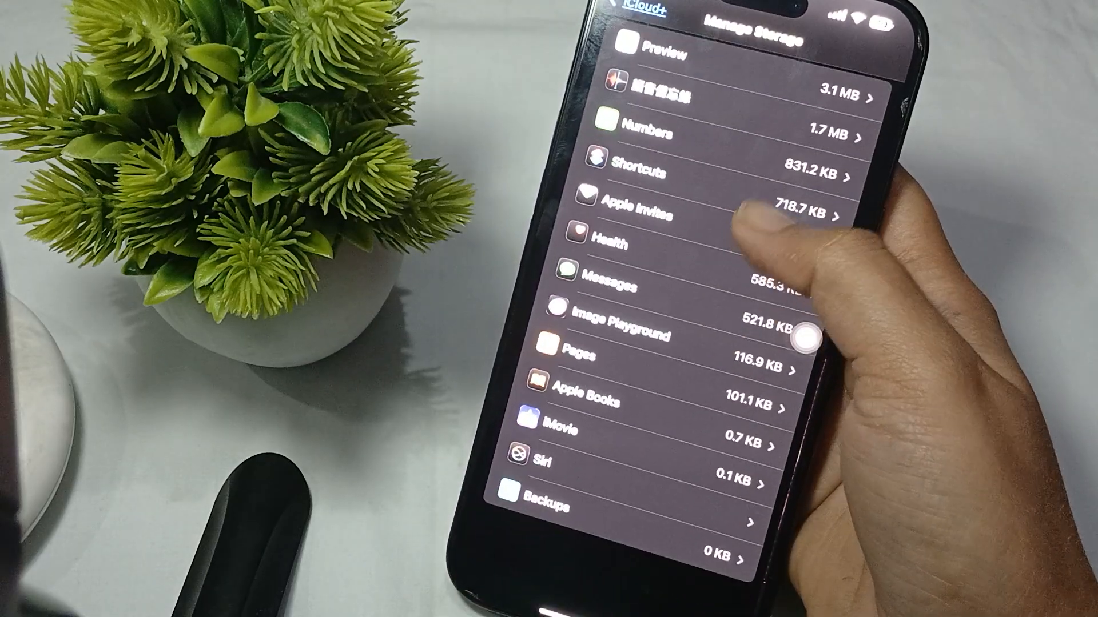
Step: Go to Change Storage Plan's Downgrade Options and choose Free for the ₹75 plan
scroll(down, 3)
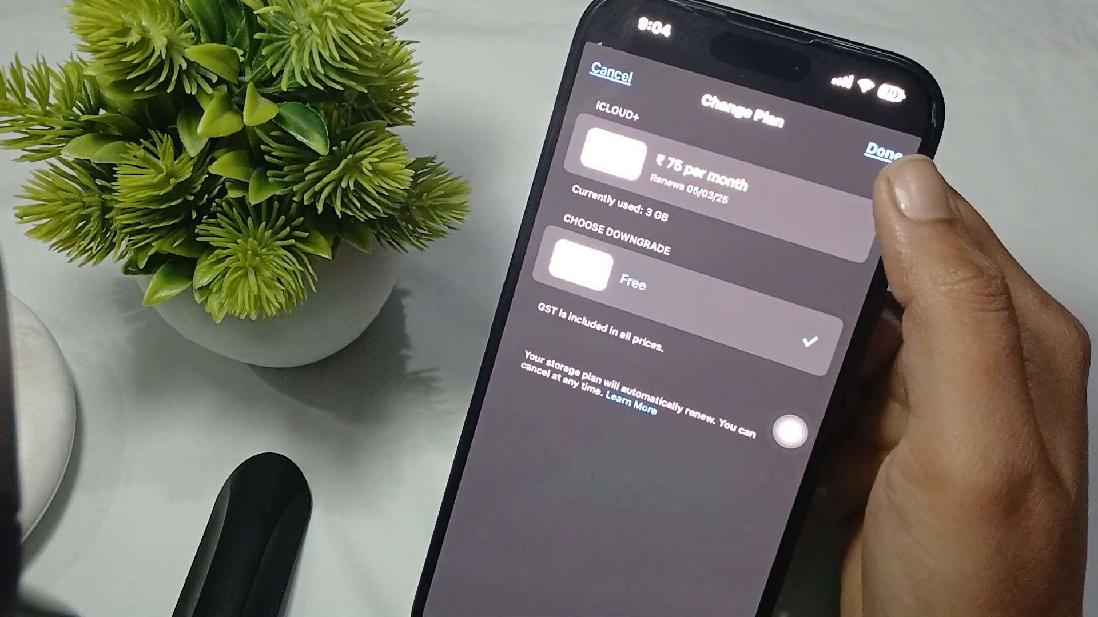
Step: Finish the Free selection and approve the Confirm Downgrade alert
click(883, 150)
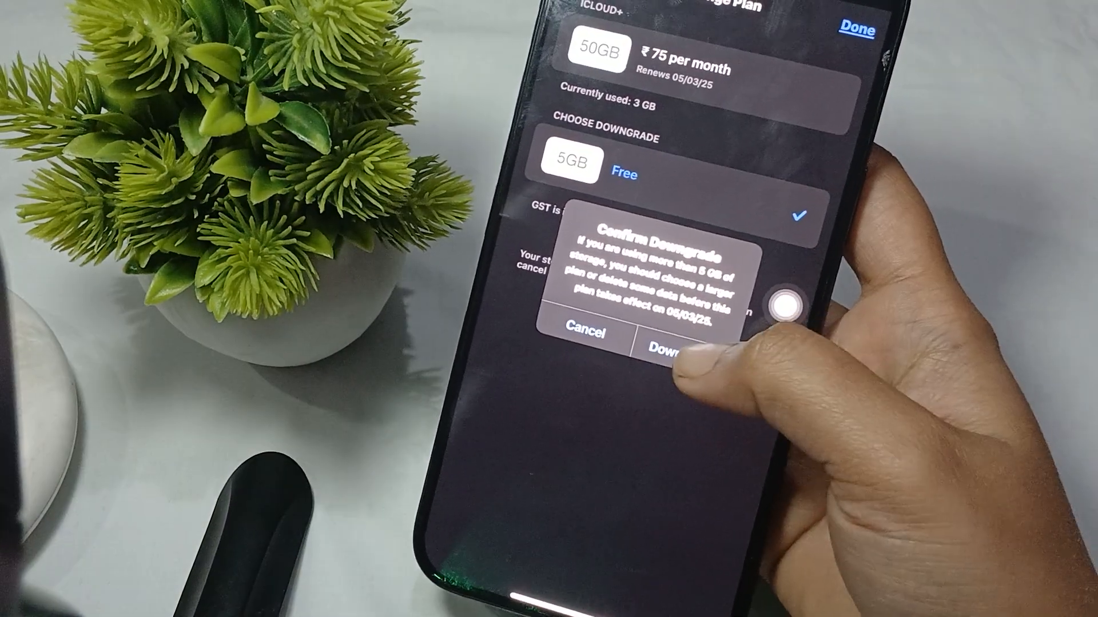
click(587, 333)
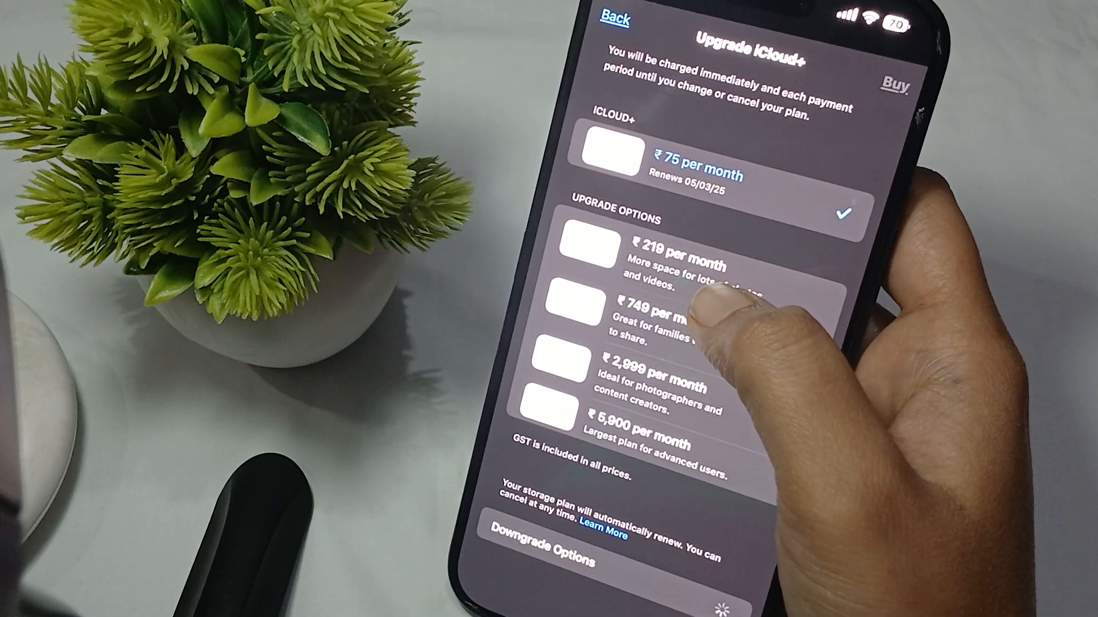
Step: Reopen Downgrade Options to verify the ₹75 plan expires 05/03/25 with Free checked
scroll(down, 3)
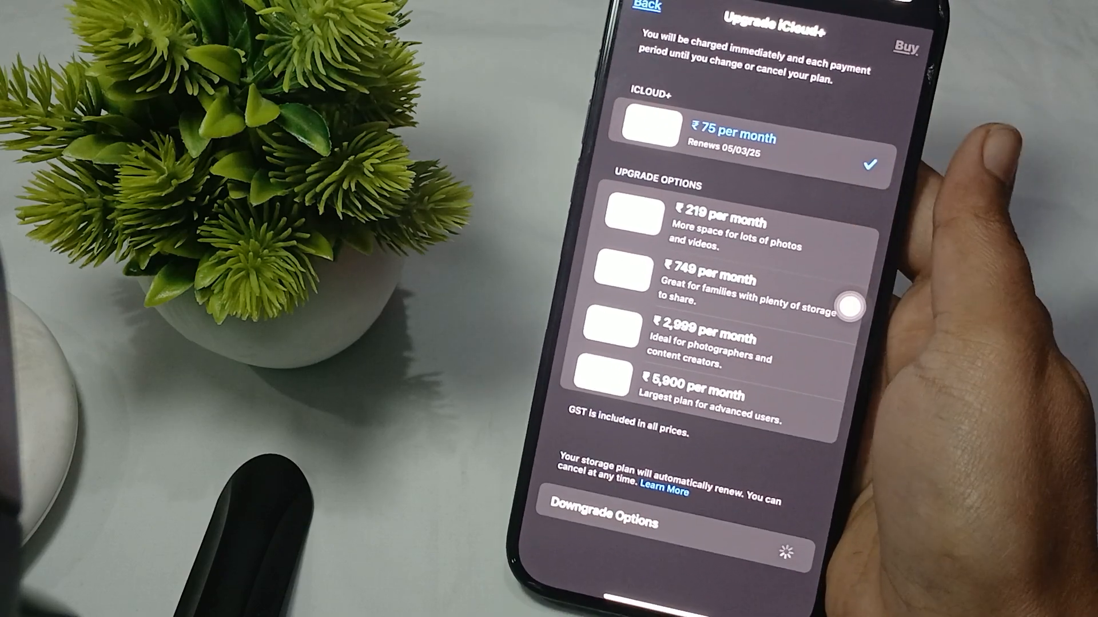
scroll(down, 3)
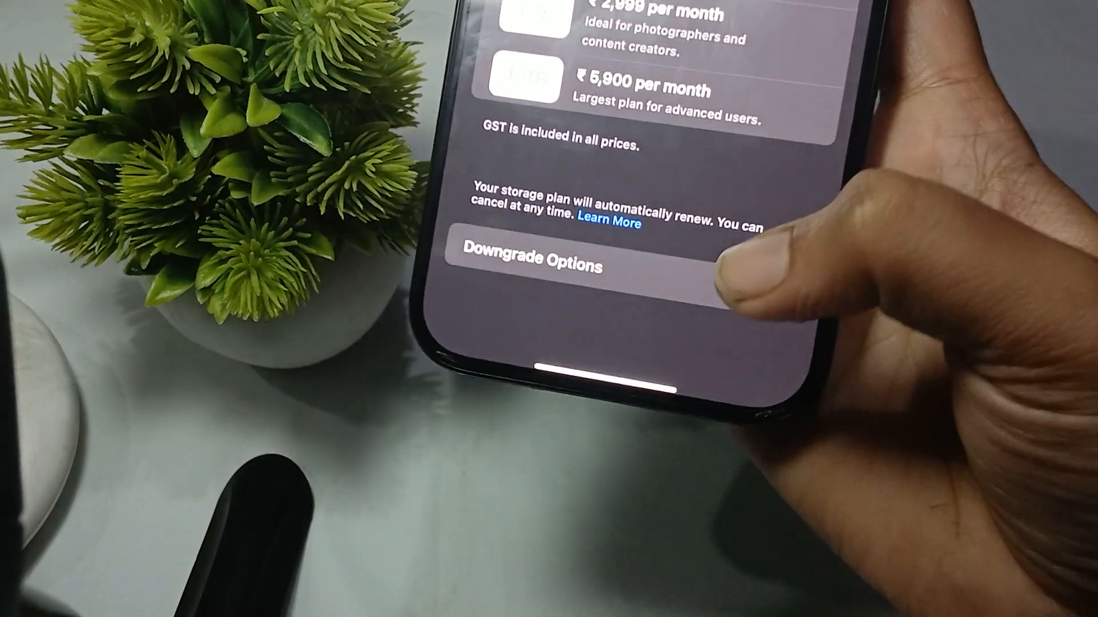
scroll(down, 3)
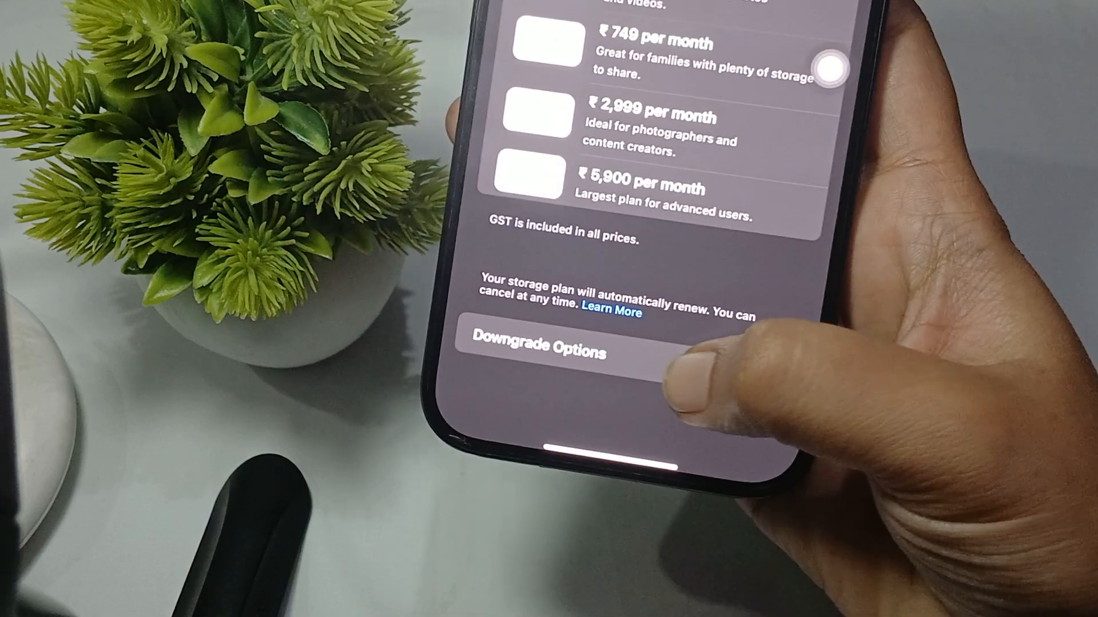
click(538, 353)
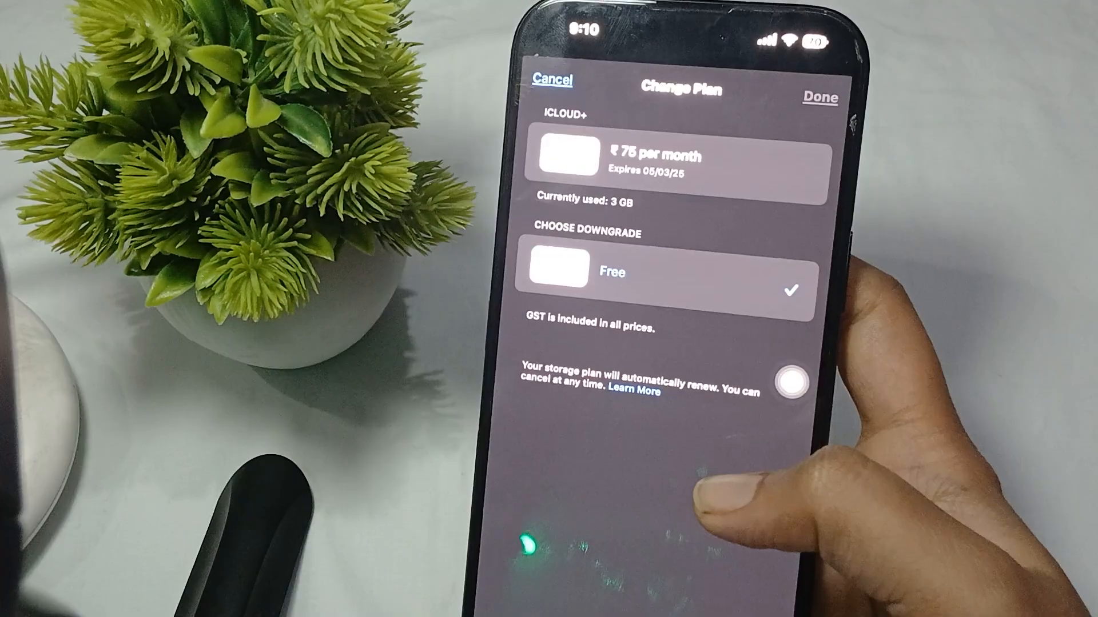